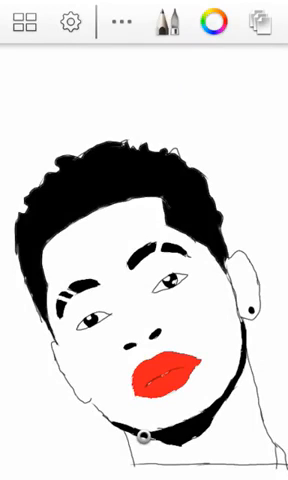
Step: Select a darker brownish-orange skin tone from the colour wheel
click(212, 20)
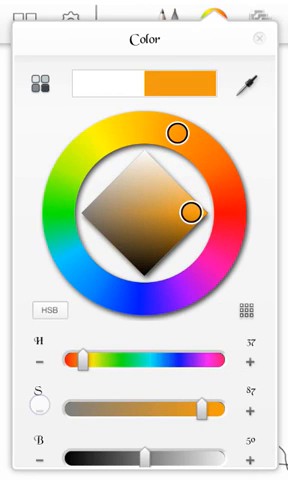
click(36, 408)
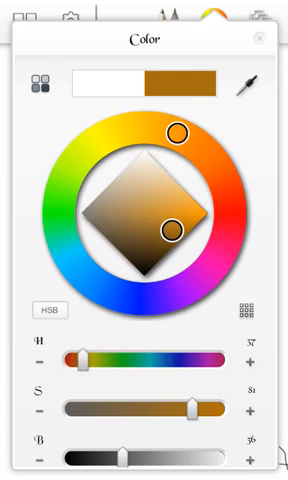
Step: Attempt a brown Fill on the face, then undo it after it floods the whole canvas
click(260, 38)
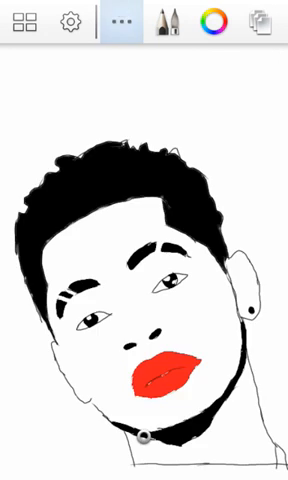
click(120, 24)
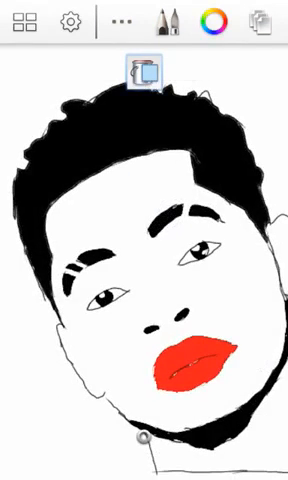
click(144, 72)
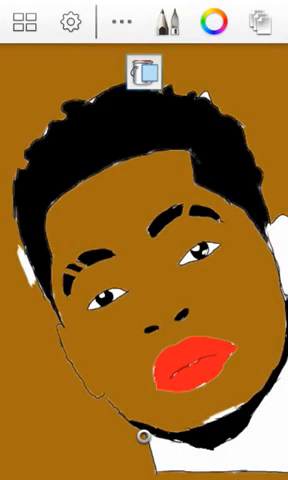
click(140, 68)
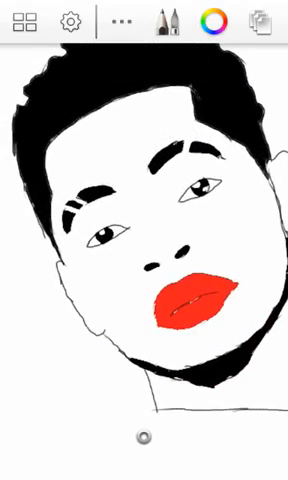
Step: Fill the face, ear and neck with brown and brush over white specks near the ear and mouth
click(124, 24)
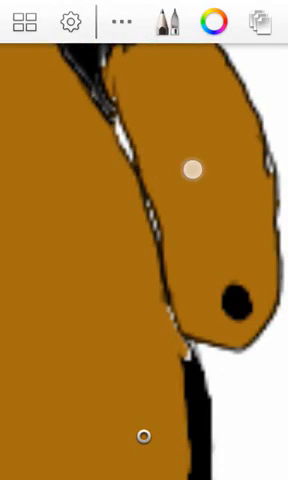
drag(192, 168, 166, 232)
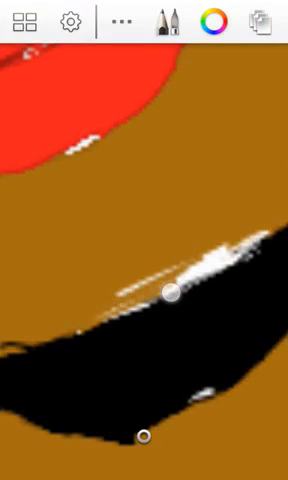
drag(170, 292, 212, 256)
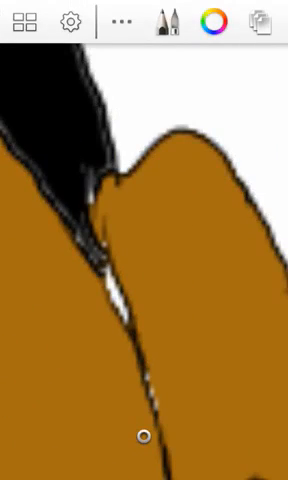
Step: Switch to black and brush along the hairline to cover white specks above the brown skin
click(210, 20)
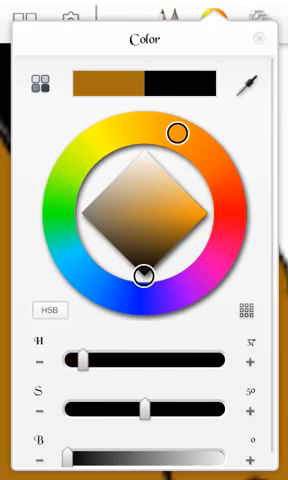
click(258, 38)
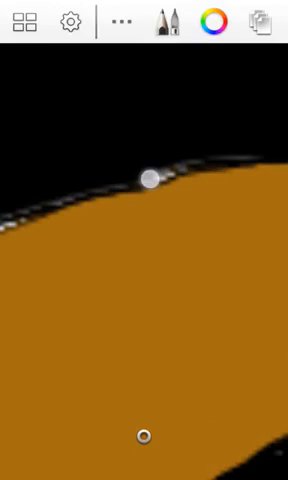
drag(148, 182, 204, 160)
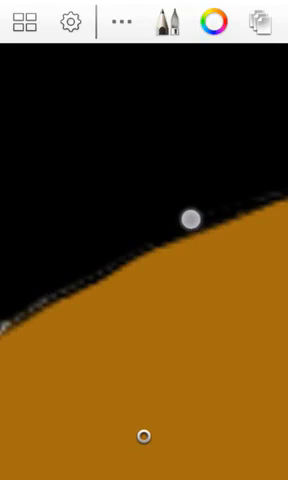
drag(188, 220, 58, 342)
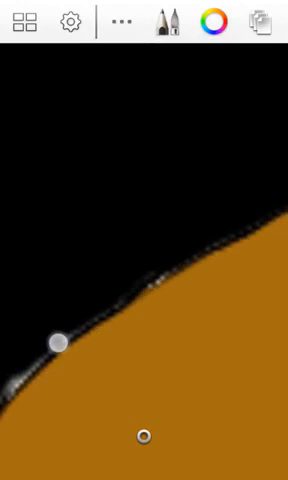